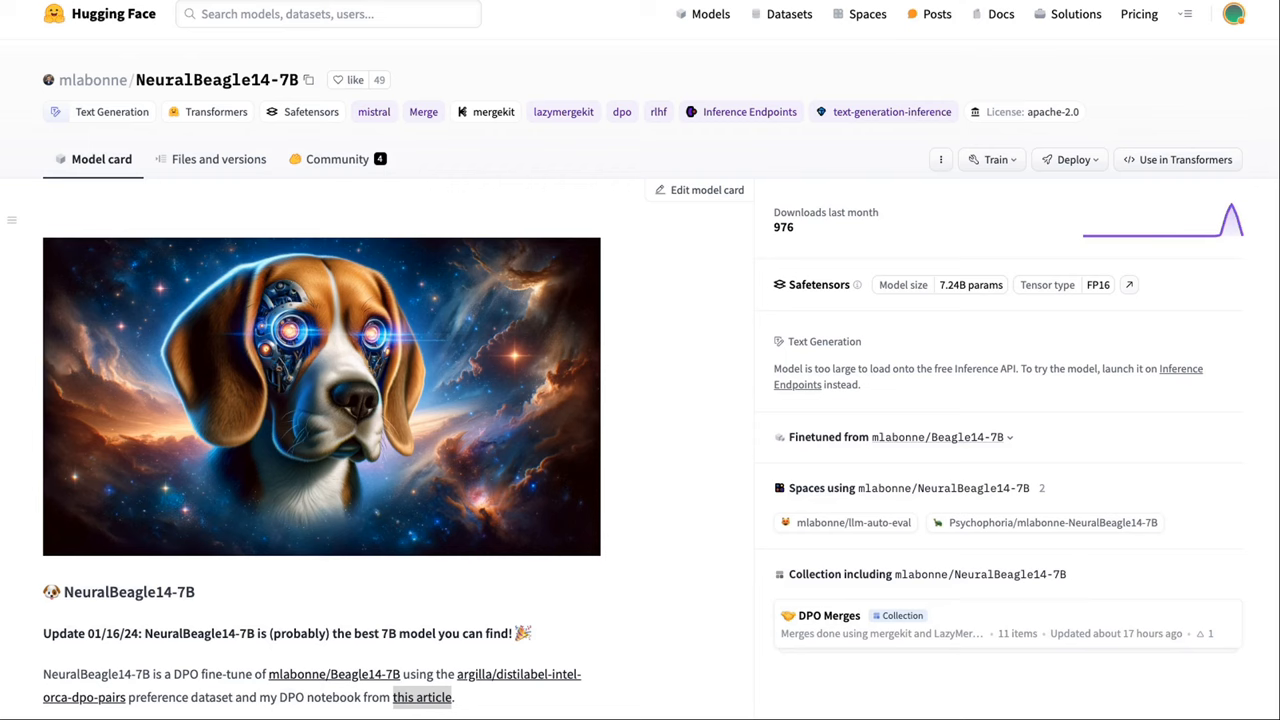
scroll("down", 3)
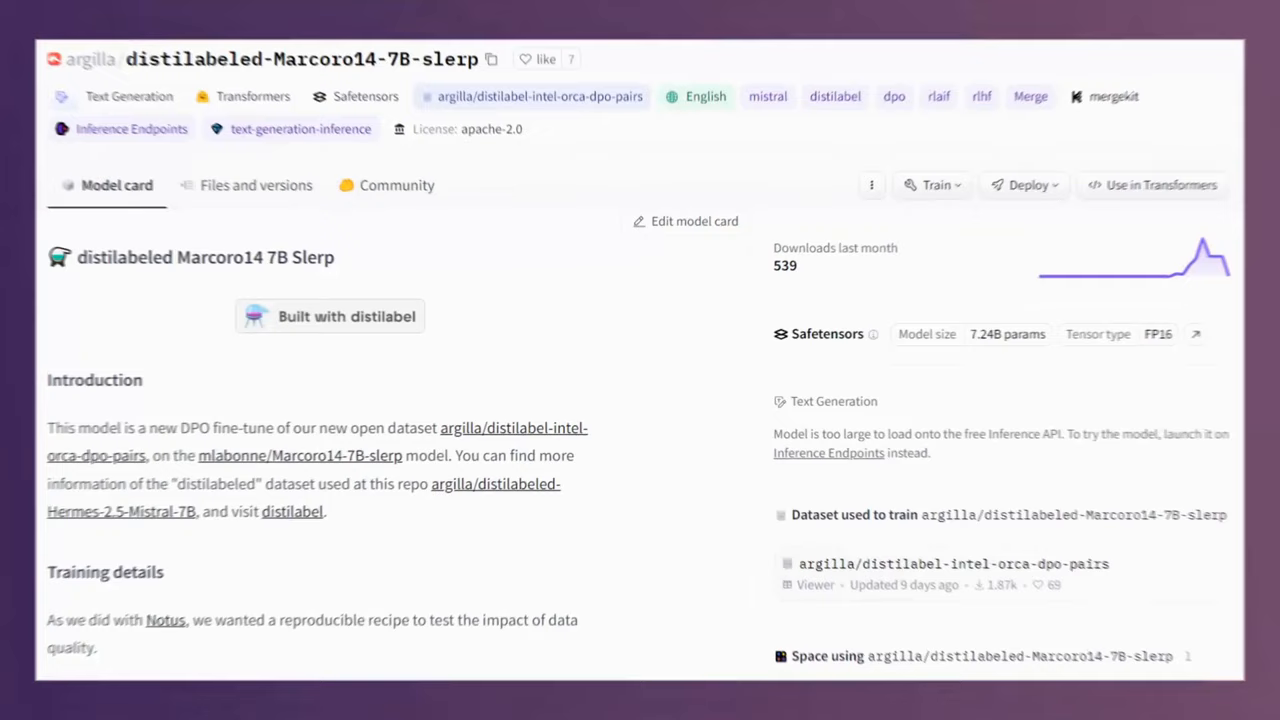
scroll("down", 3)
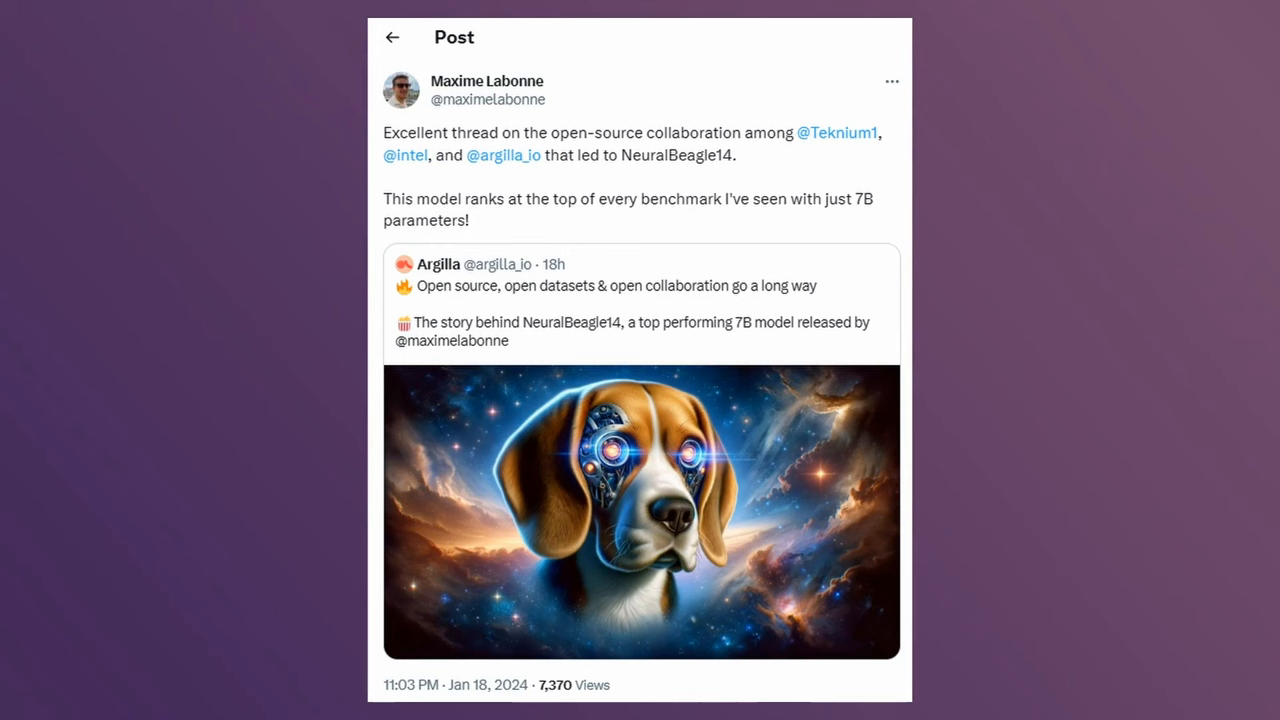
scroll("down", 3)
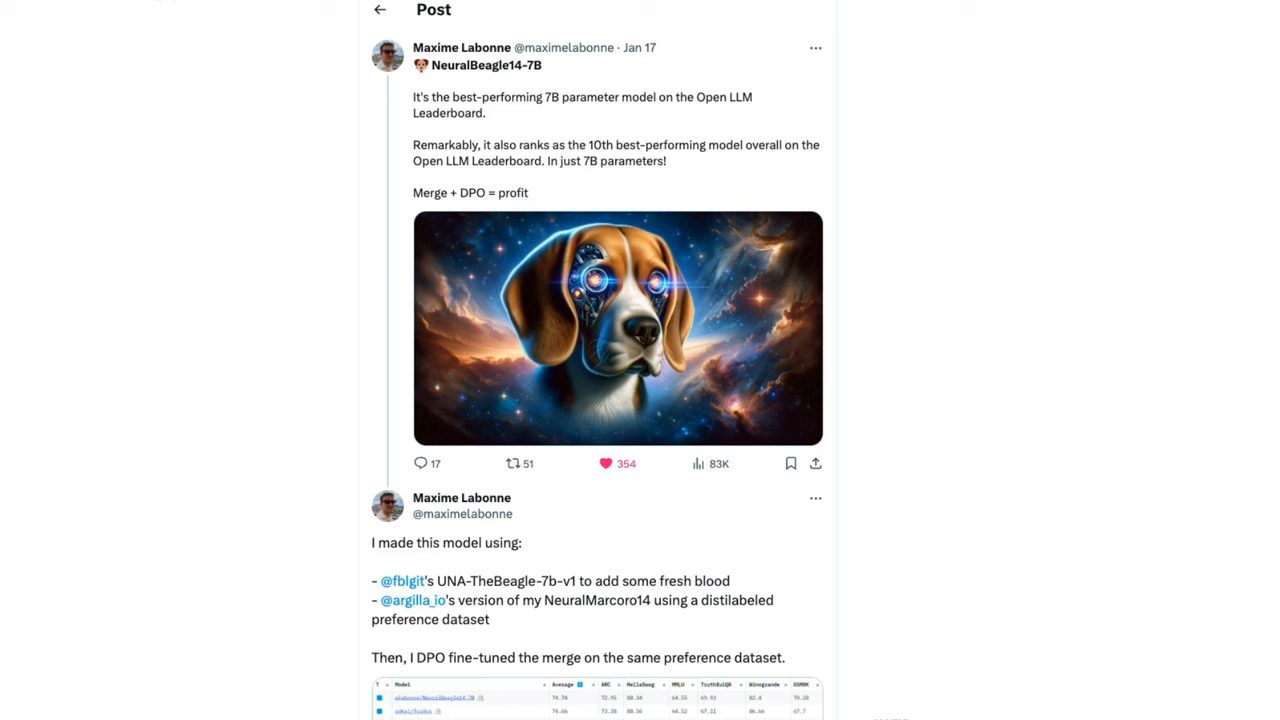
scroll("down", 3)
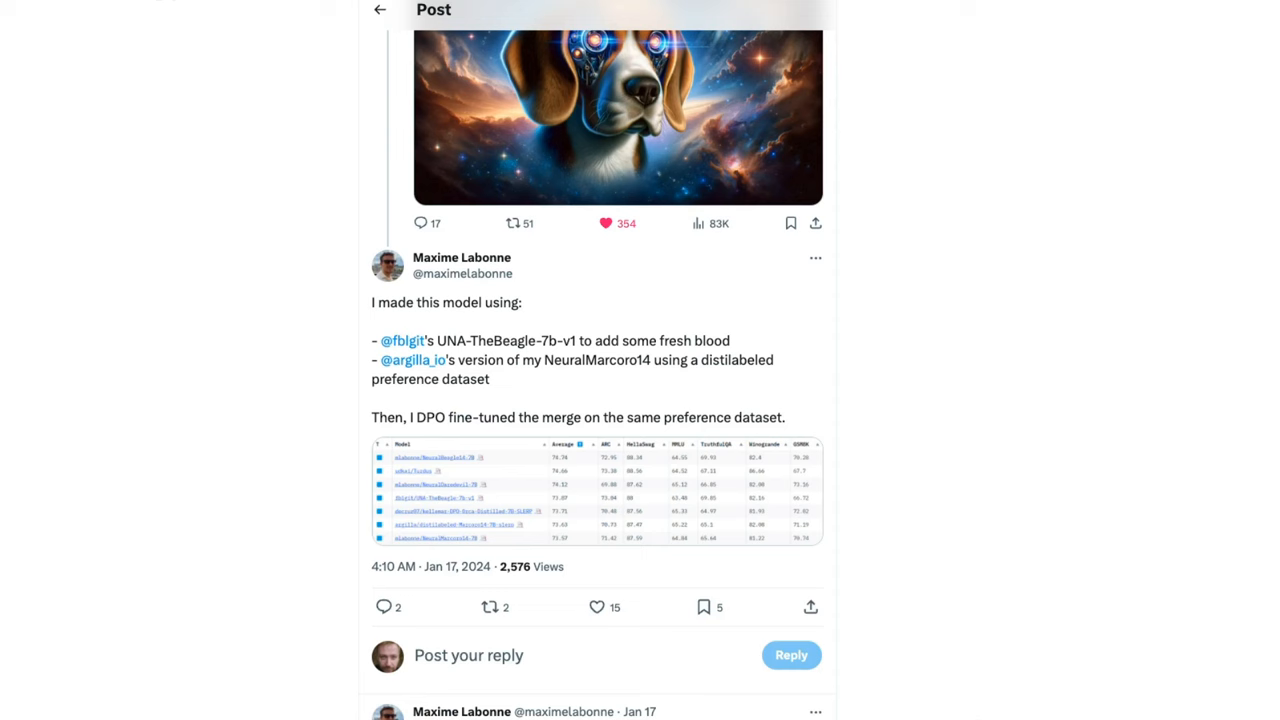
scroll("down", 3)
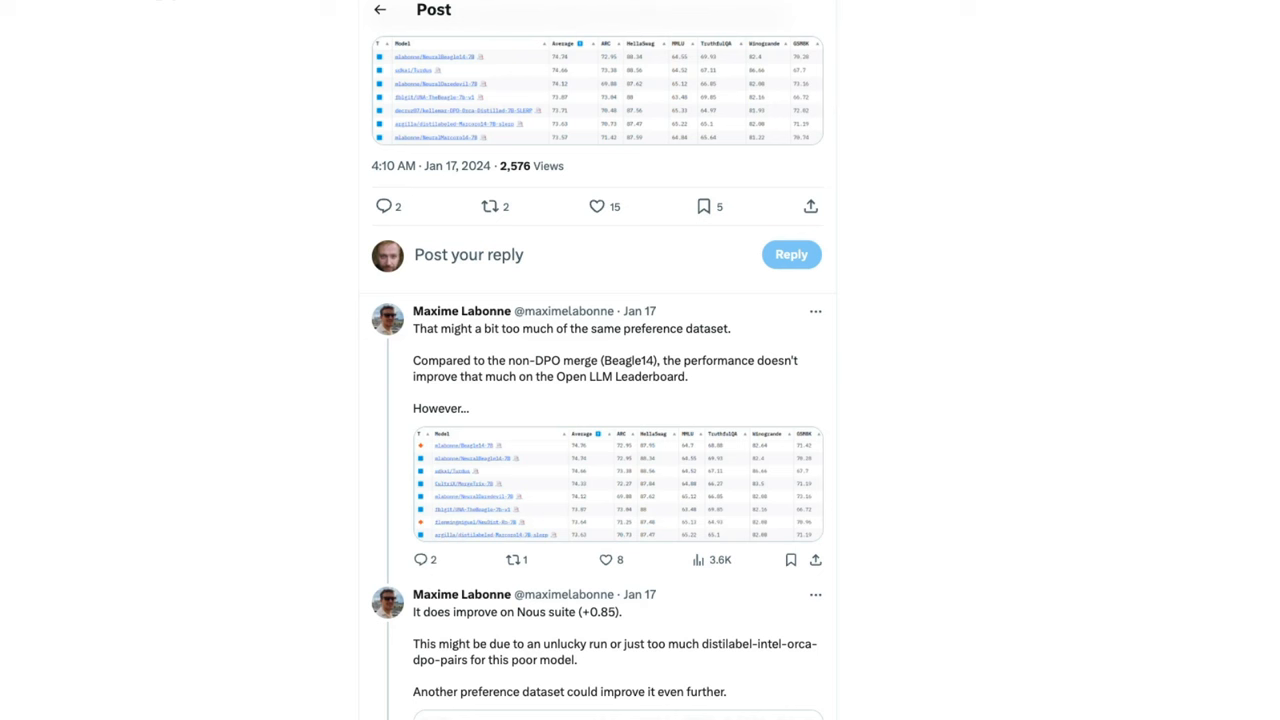
scroll("up", 3)
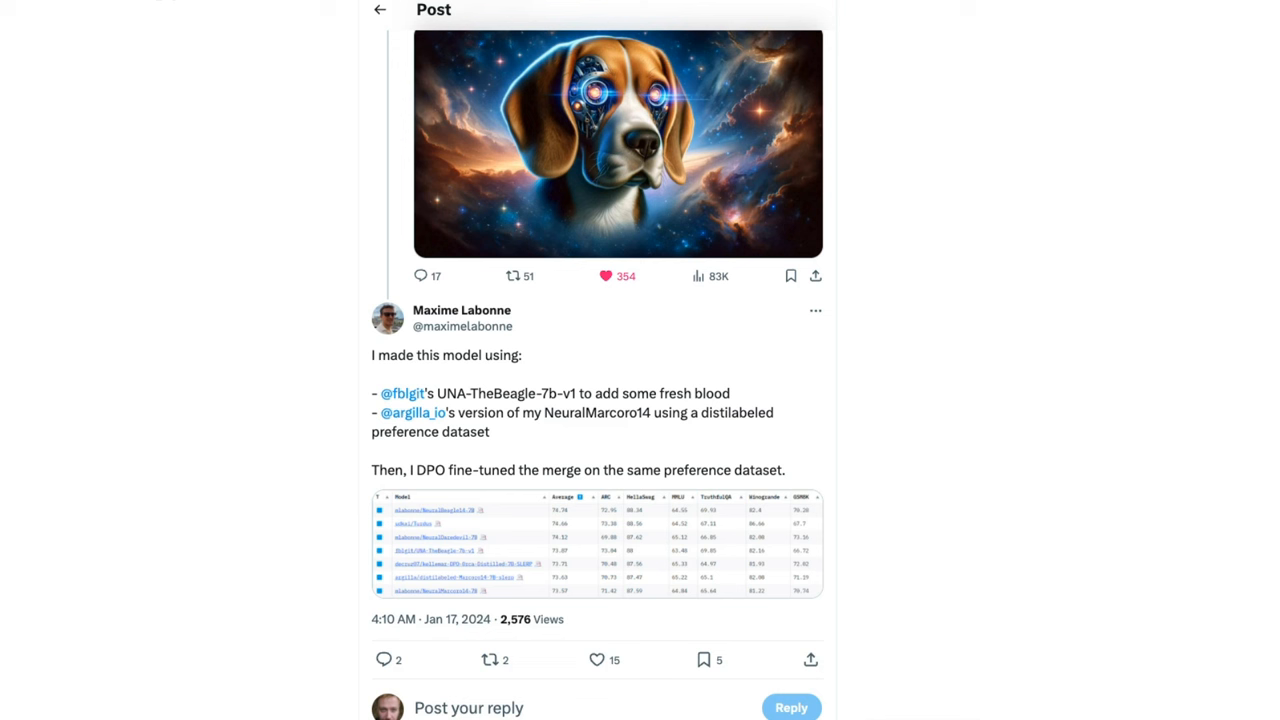